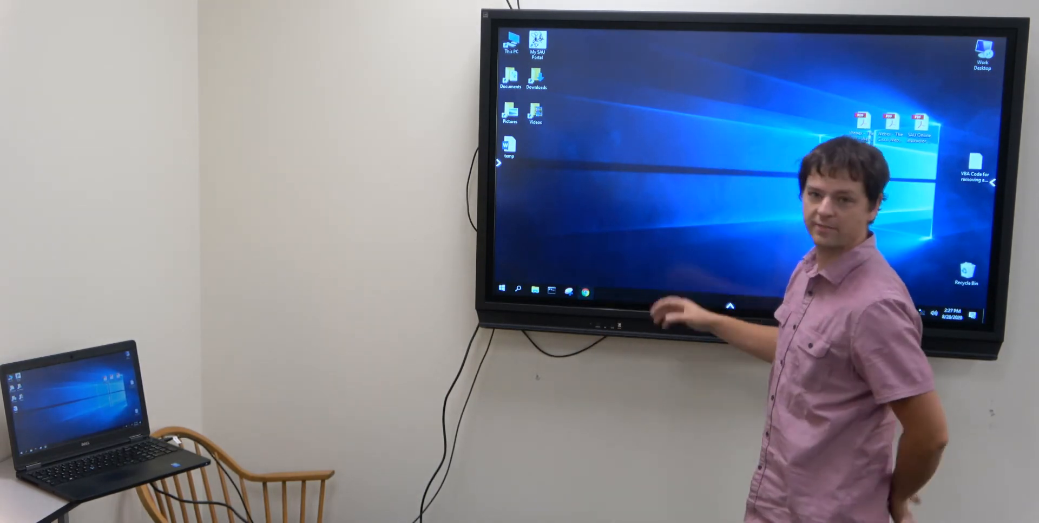
Launch Chrome from the board's taskbar so a blank new tab fills the mirrored screen.
left_click(583, 292)
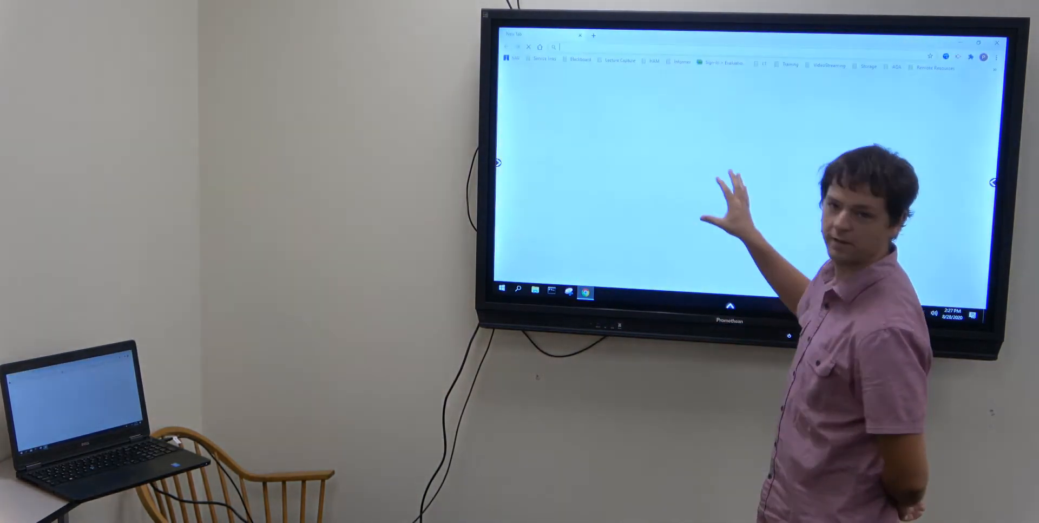